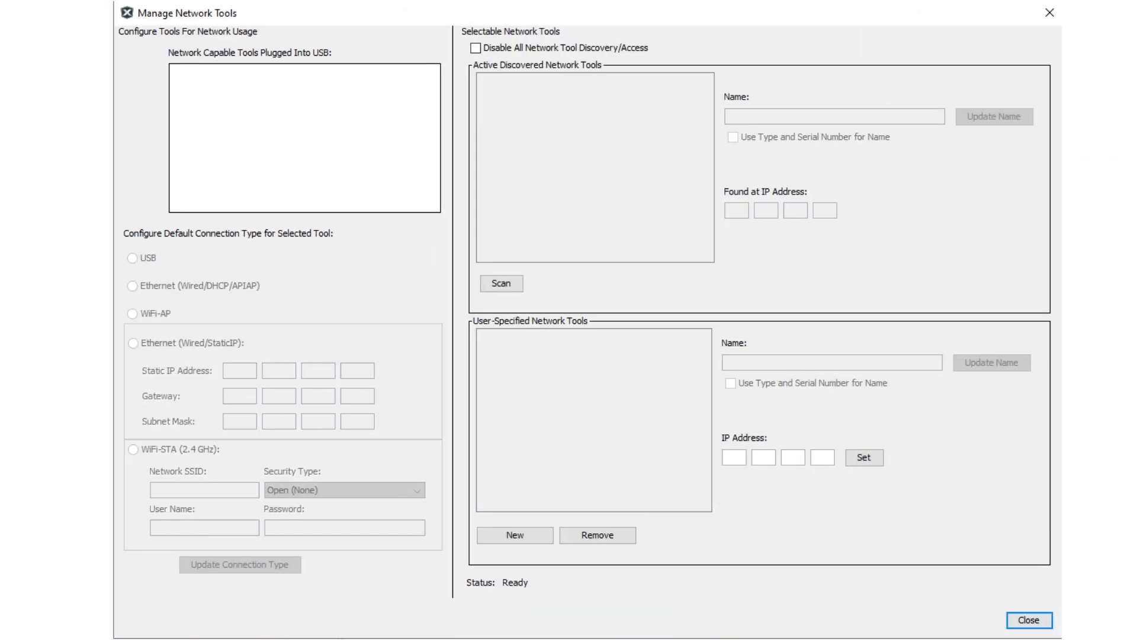
Close the empty Manage Network Tools window and return to the Sample project
left_click(1027, 619)
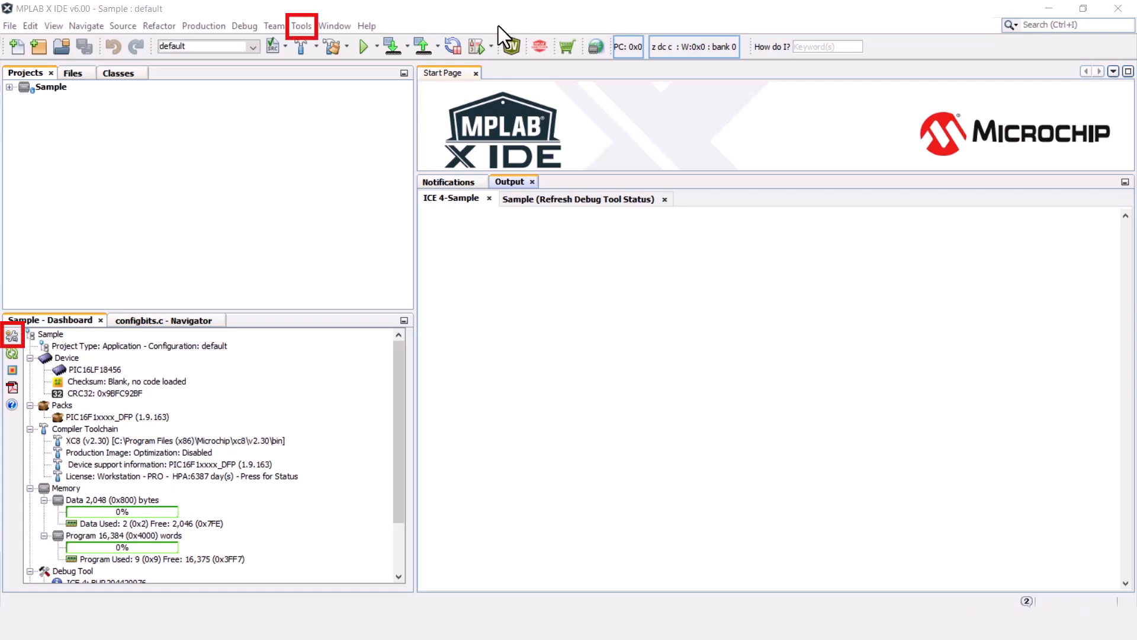
Open Manage Network Tools from the Tools menu
left_click(302, 25)
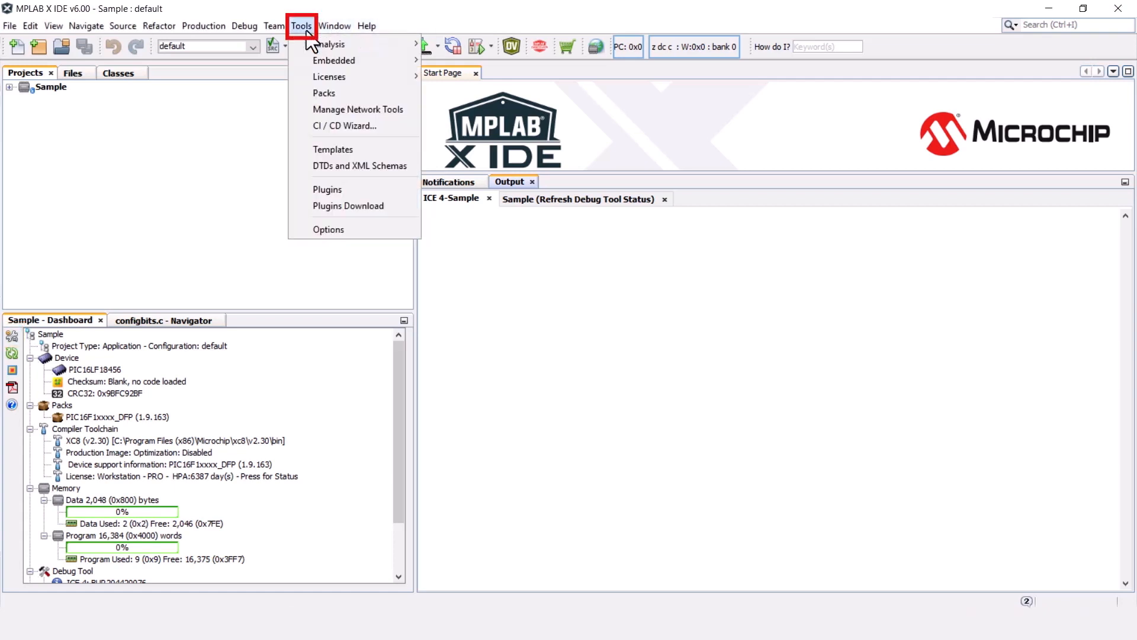
left_click(357, 110)
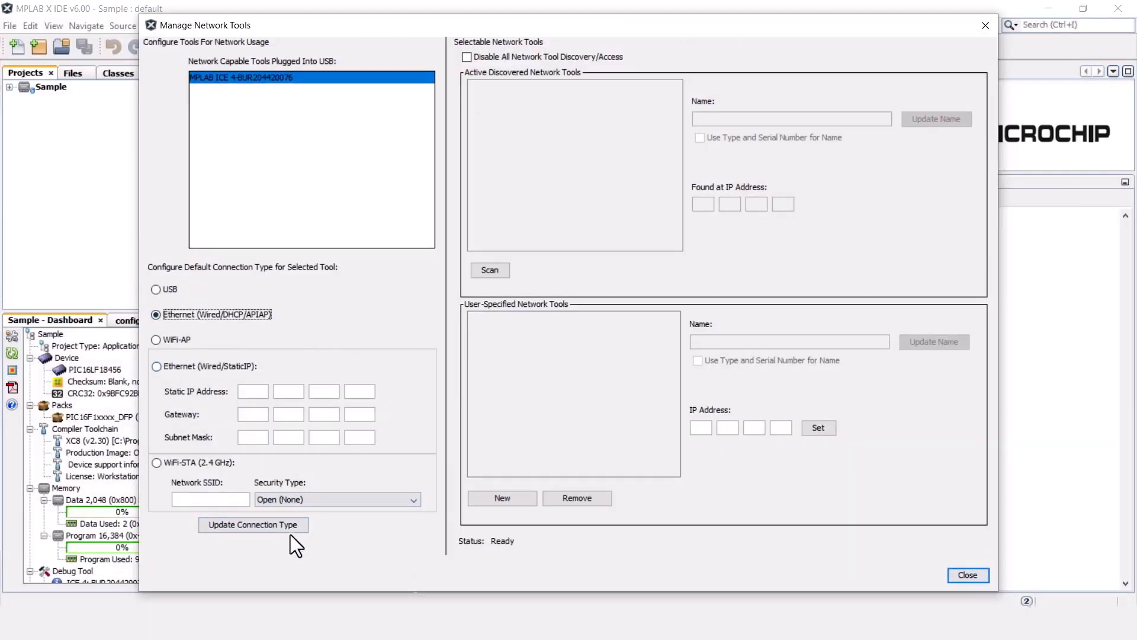
Apply Ethernet (Wired/DHCP/APIAP) as the ICE 4 connection type with Update Connection Type
left_click(254, 525)
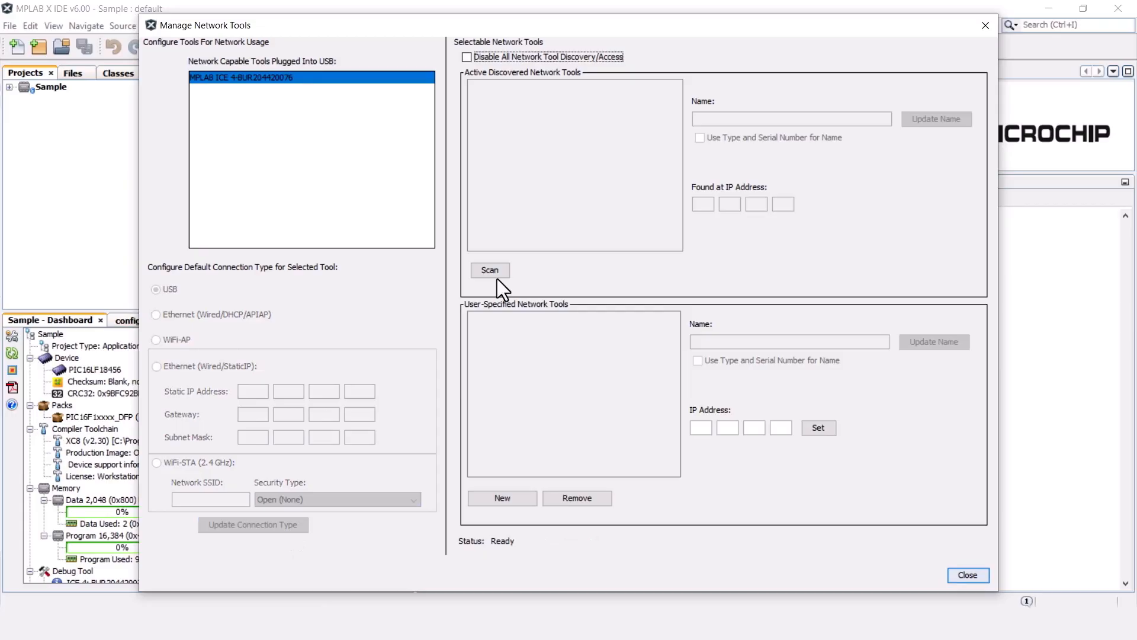
Scan for network tools until the ICE 4 appears at 192.168.099.048, then close the window
left_click(490, 270)
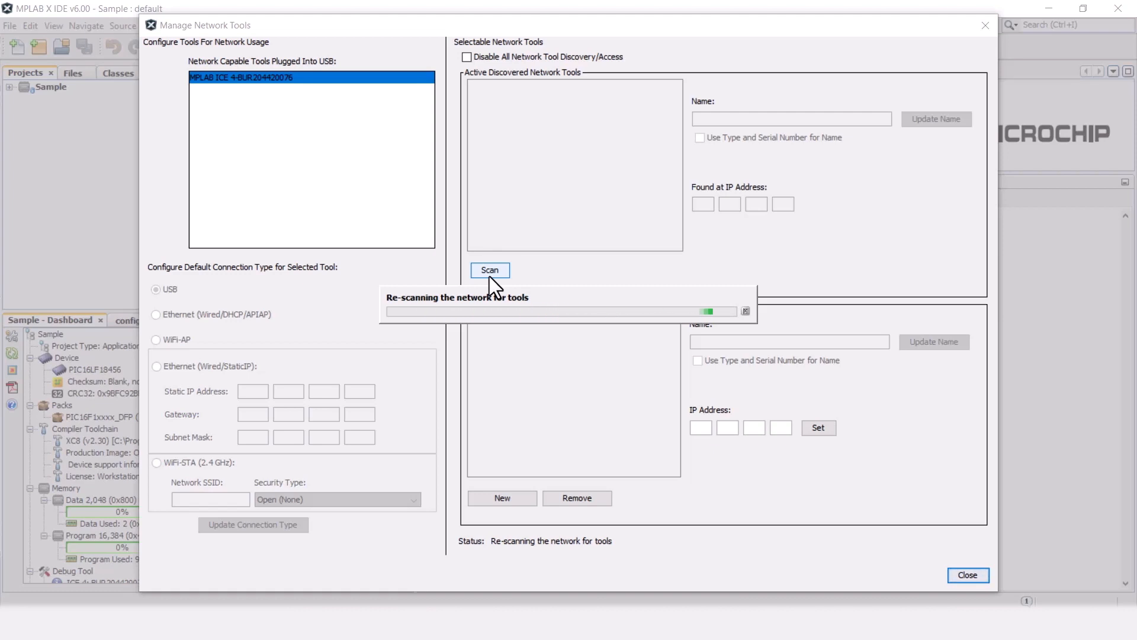
left_click(490, 270)
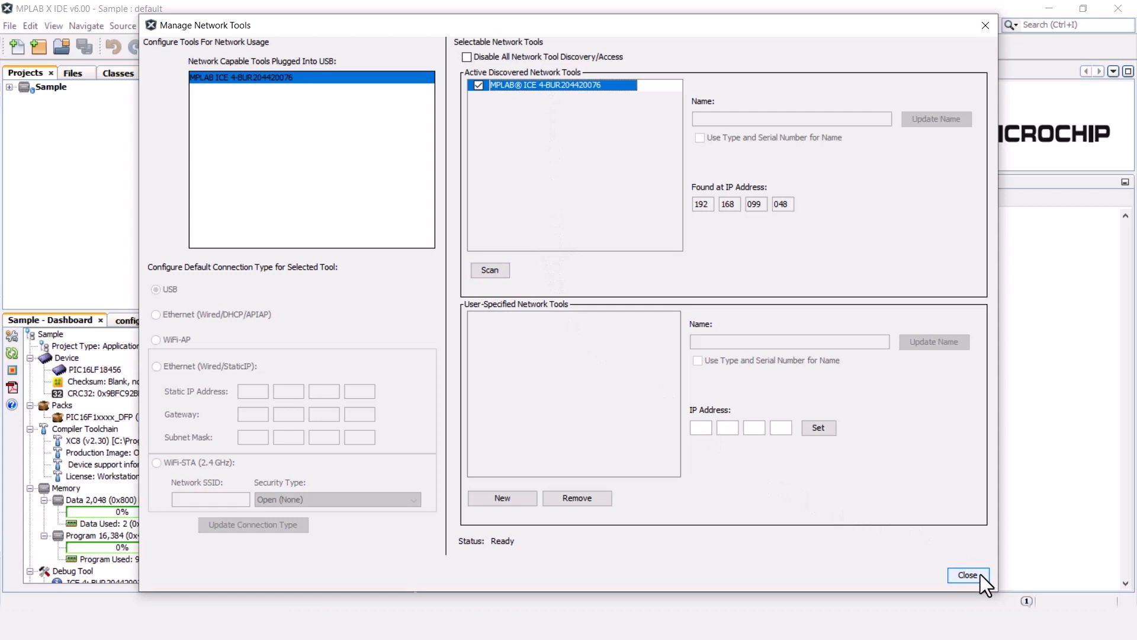
left_click(967, 576)
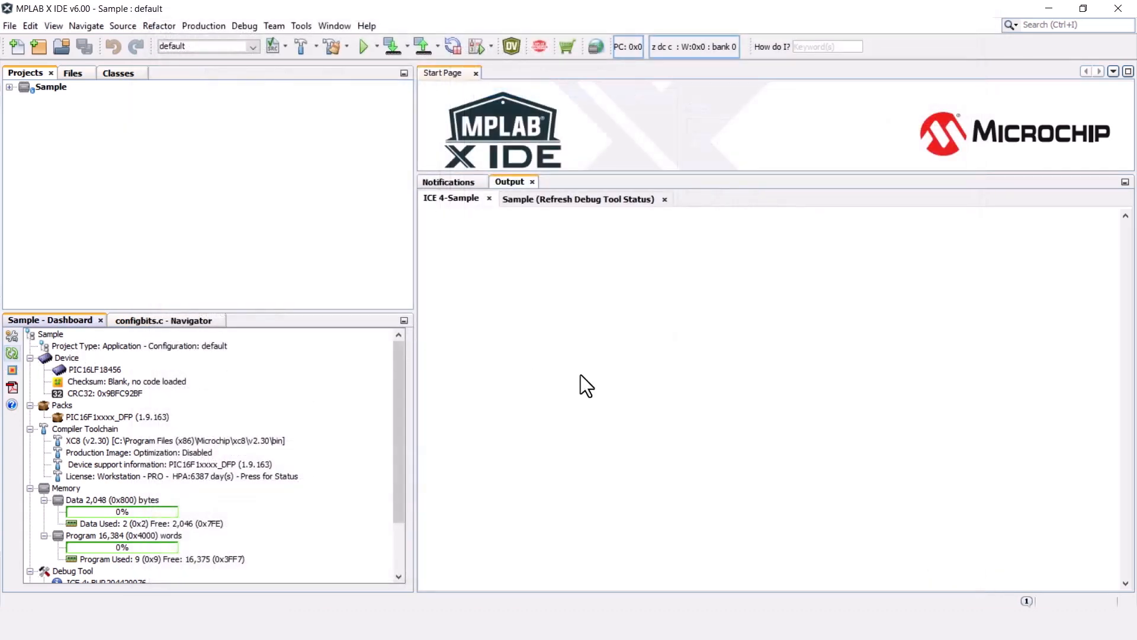
mouse_move(630, 392)
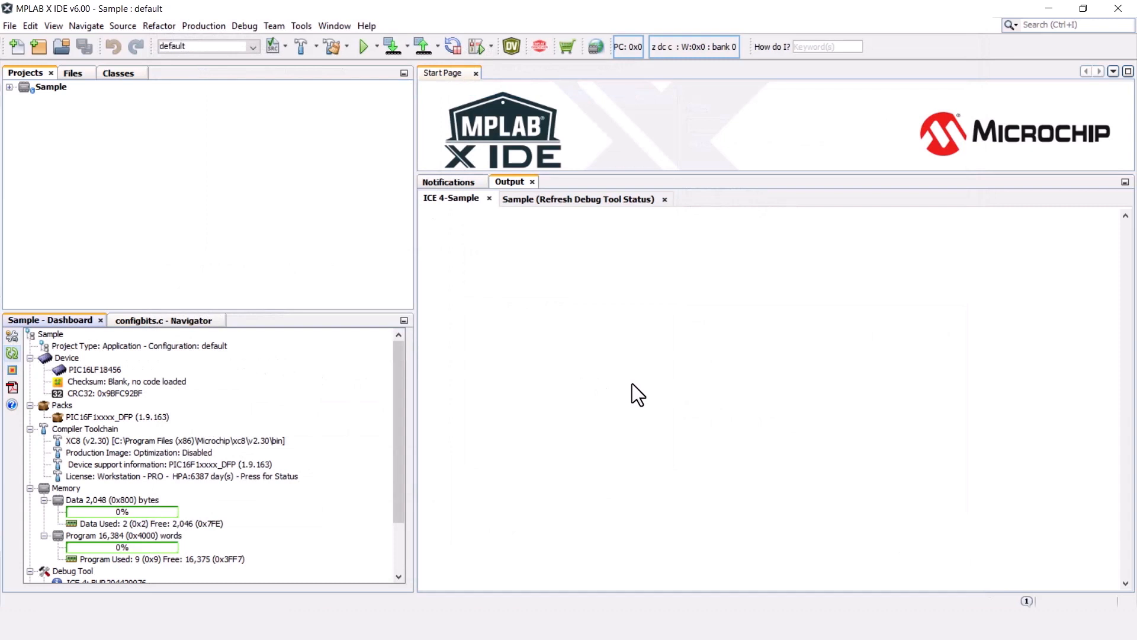
mouse_move(535, 210)
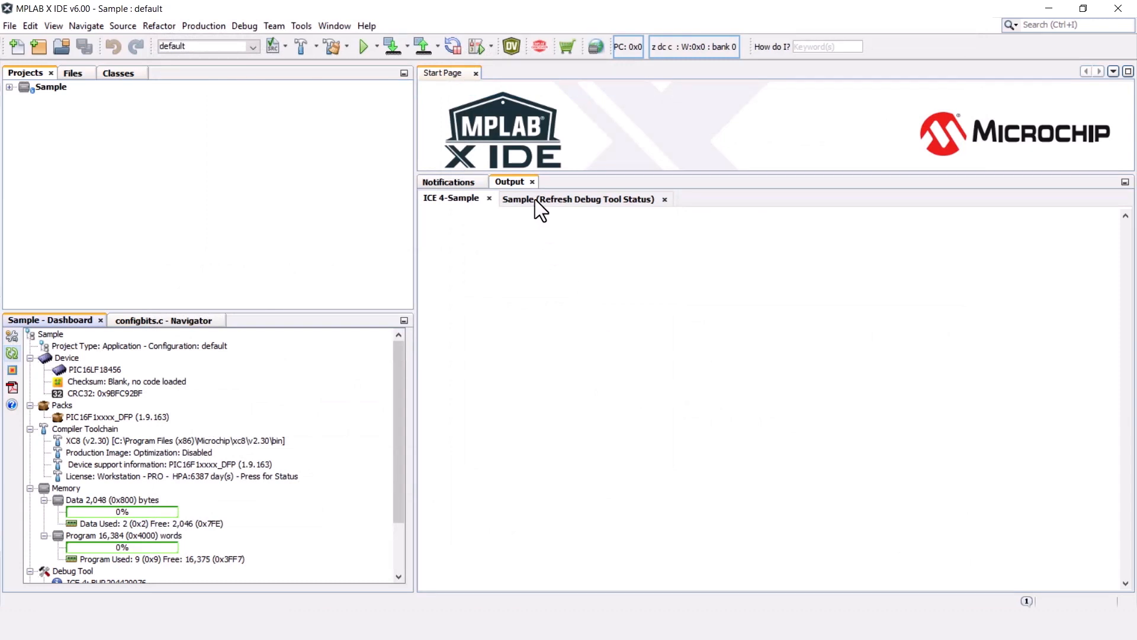
Show the Sample (Refresh Debug Tool Status) output tab
left_click(578, 199)
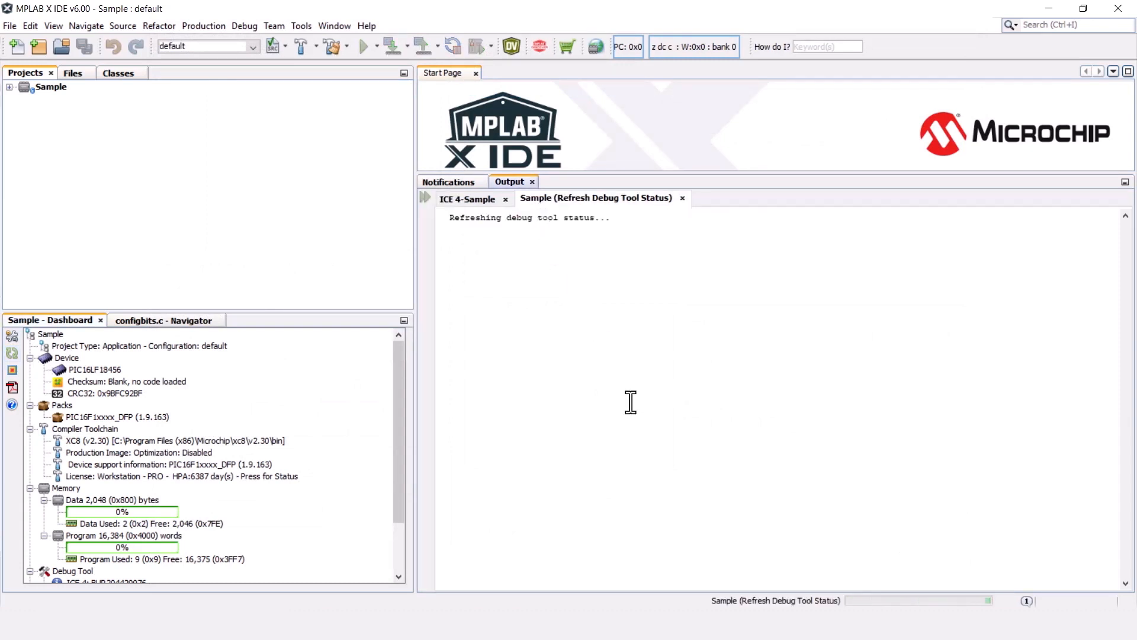